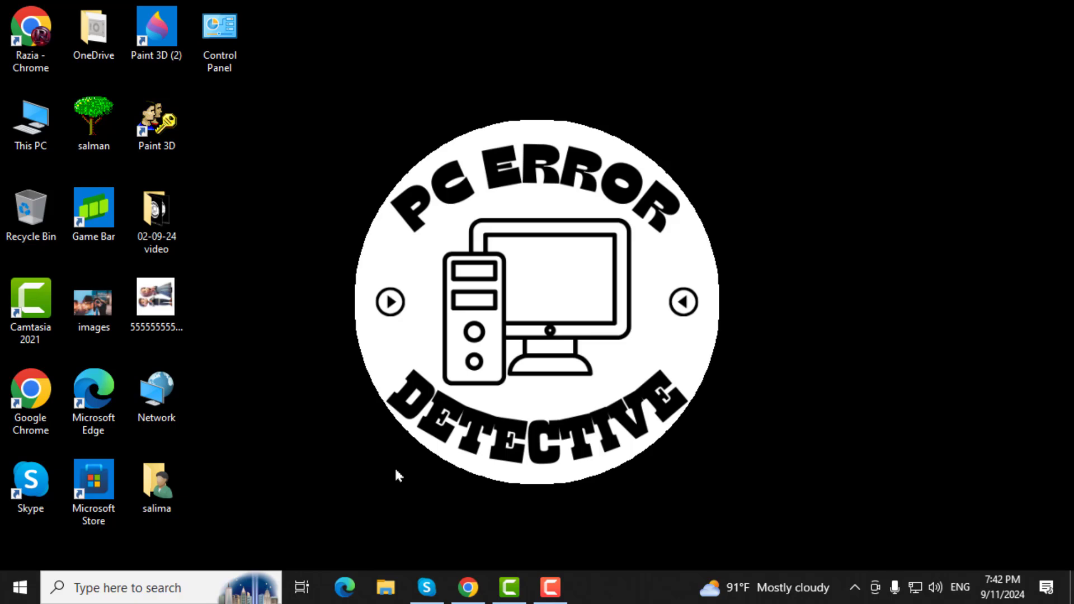
{"action": "mouse_move", "coordinate": [474, 537]}
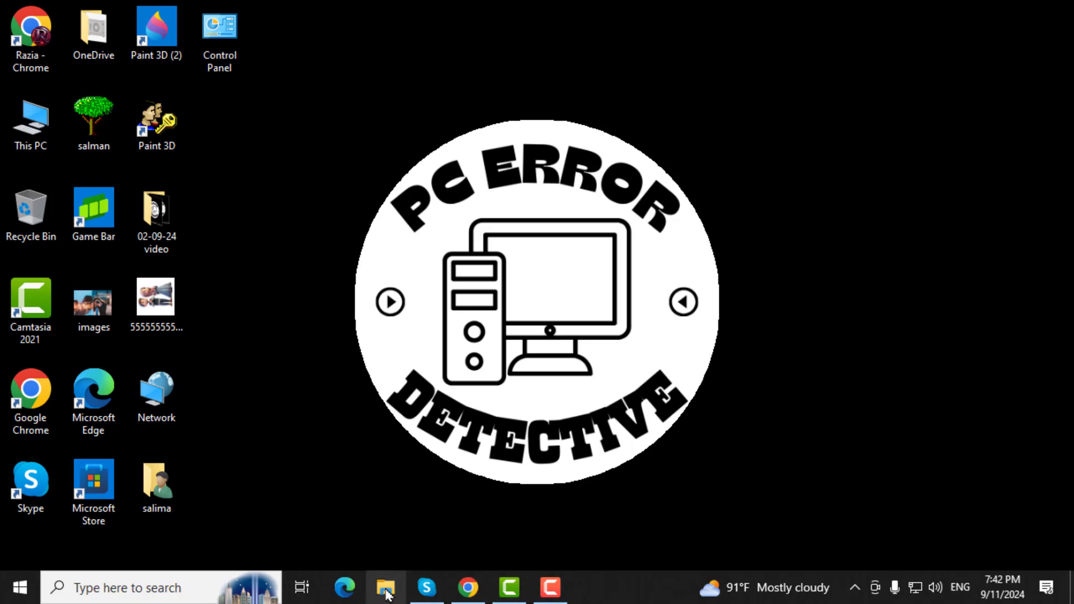
- Show This PC maximized with Local Disk (C:) and PERSONAL DRIVE (D:), selecting the D: drive
{"action": "left_click", "coordinate": [385, 587]}
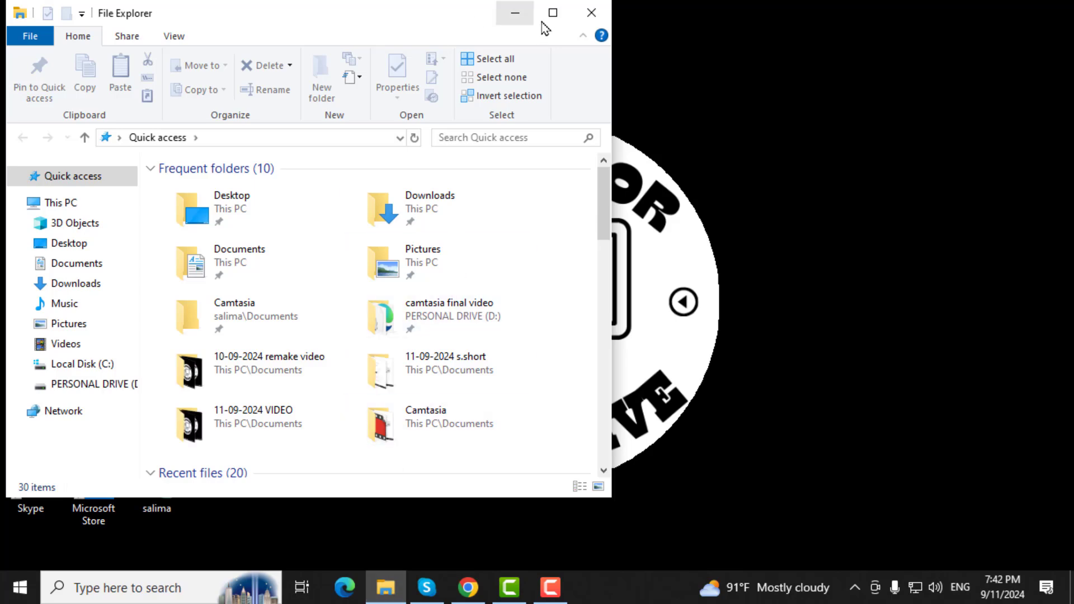
{"action": "left_click", "coordinate": [551, 12]}
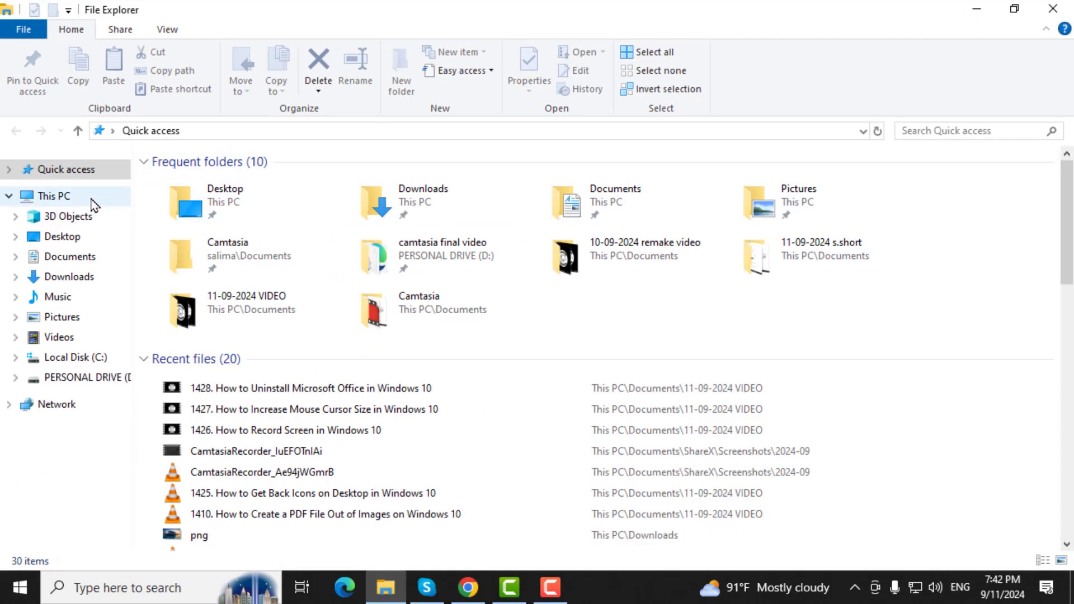
{"action": "left_click", "coordinate": [52, 196]}
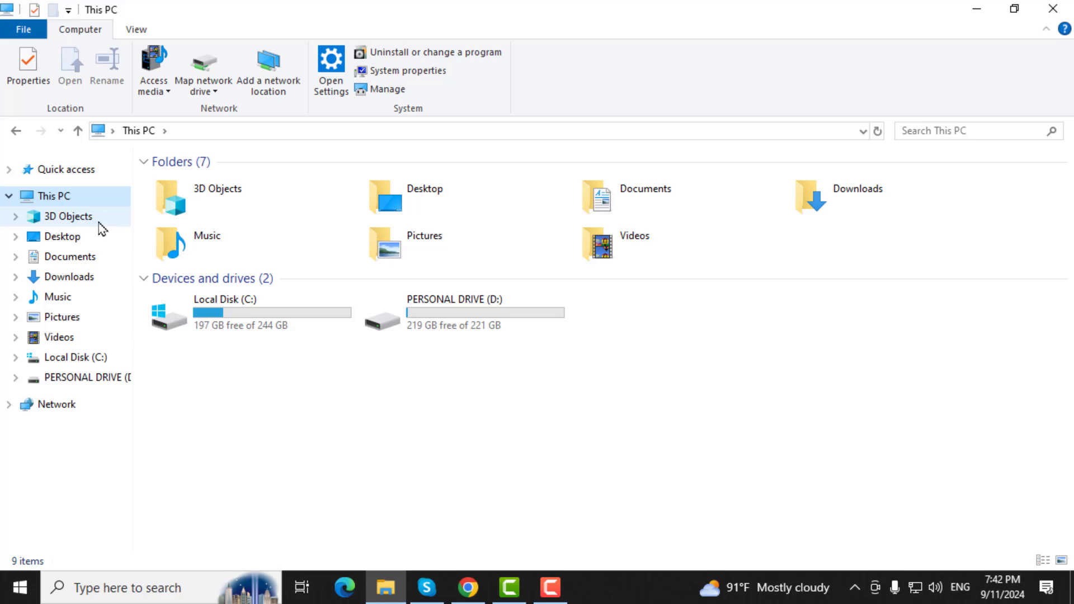
{"action": "mouse_move", "coordinate": [433, 321]}
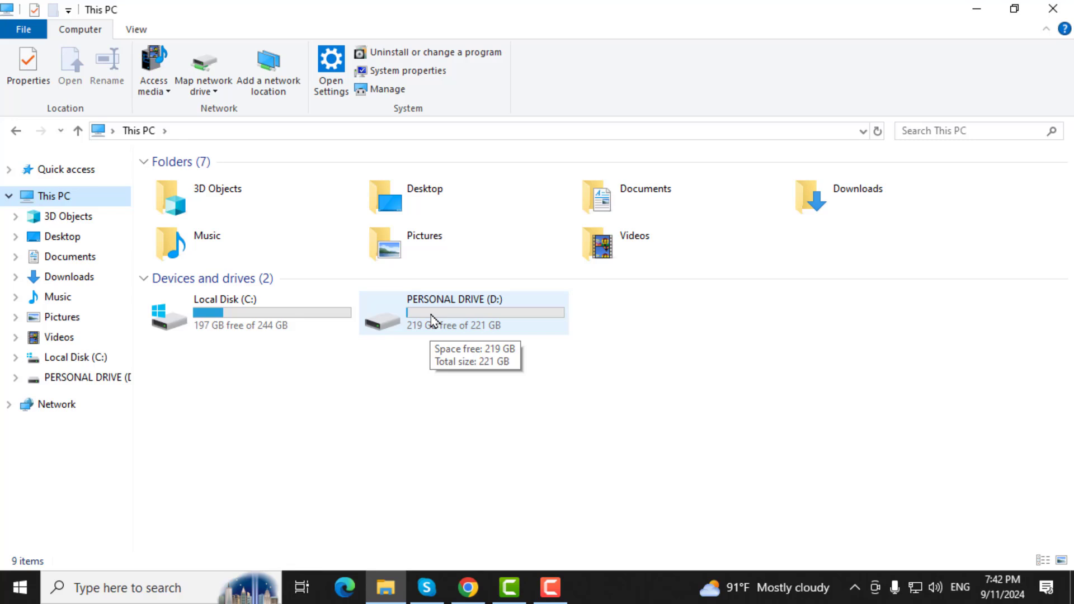
{"action": "left_click", "coordinate": [452, 313]}
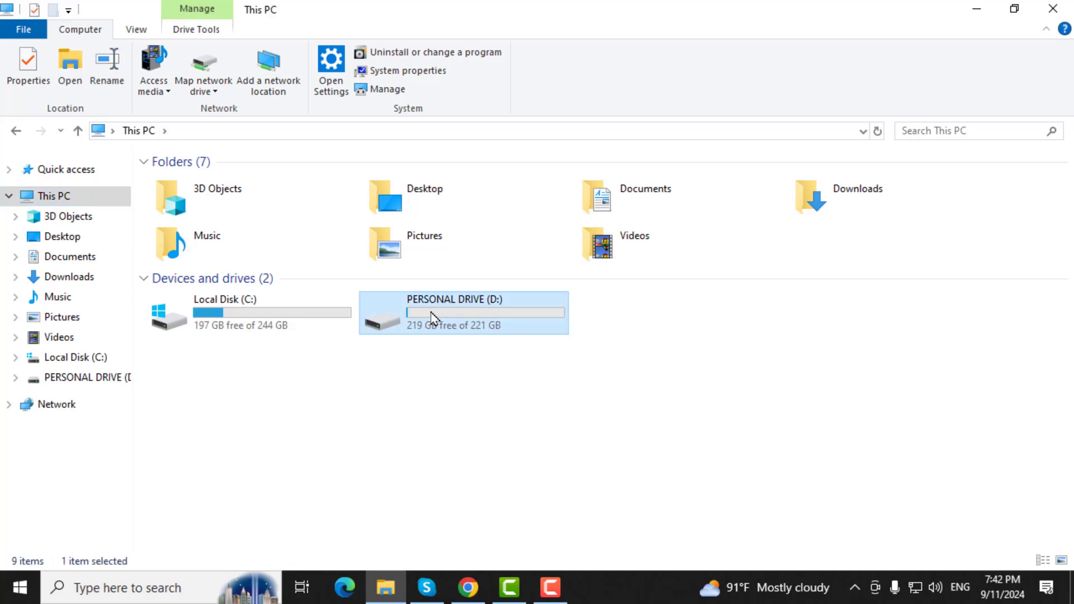
- Inside PERSONAL DRIVE (D:), add a new folder named 'downloads'
{"action": "double_click", "coordinate": [453, 312]}
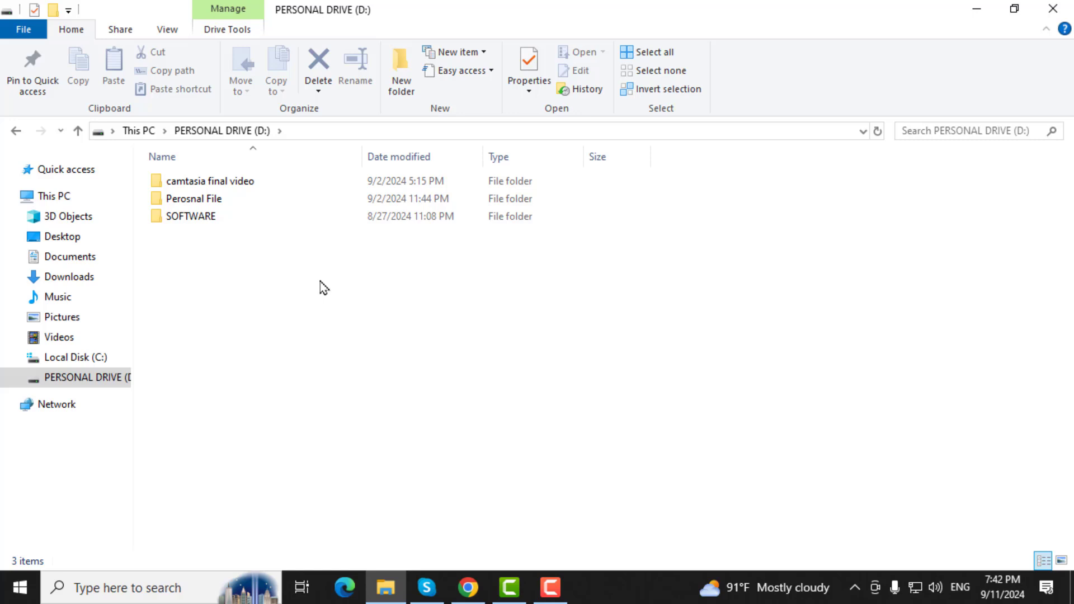
{"action": "mouse_move", "coordinate": [316, 283]}
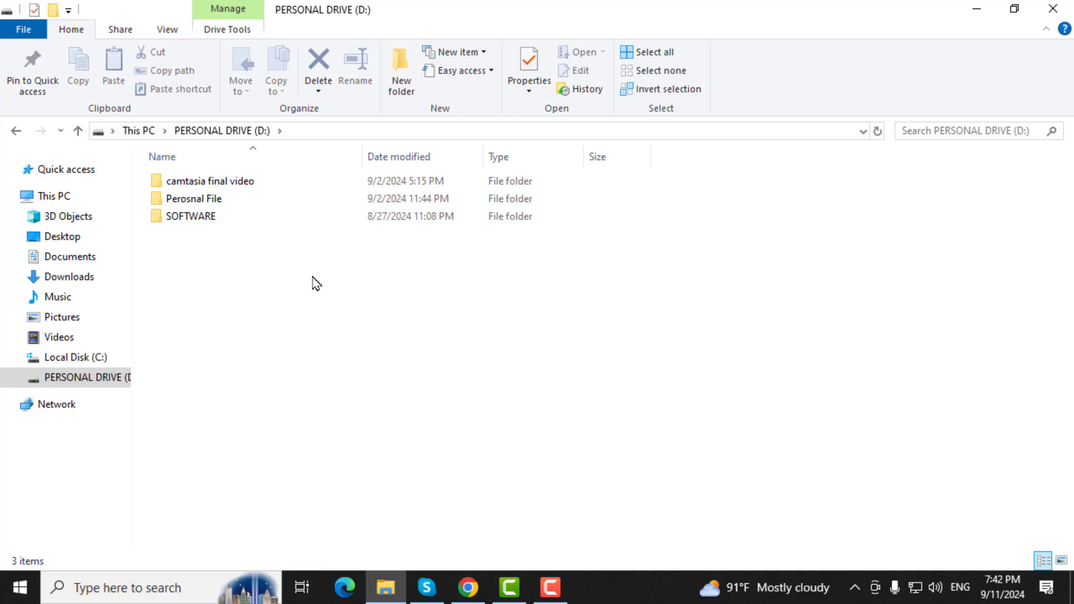
{"action": "left_click", "coordinate": [400, 68]}
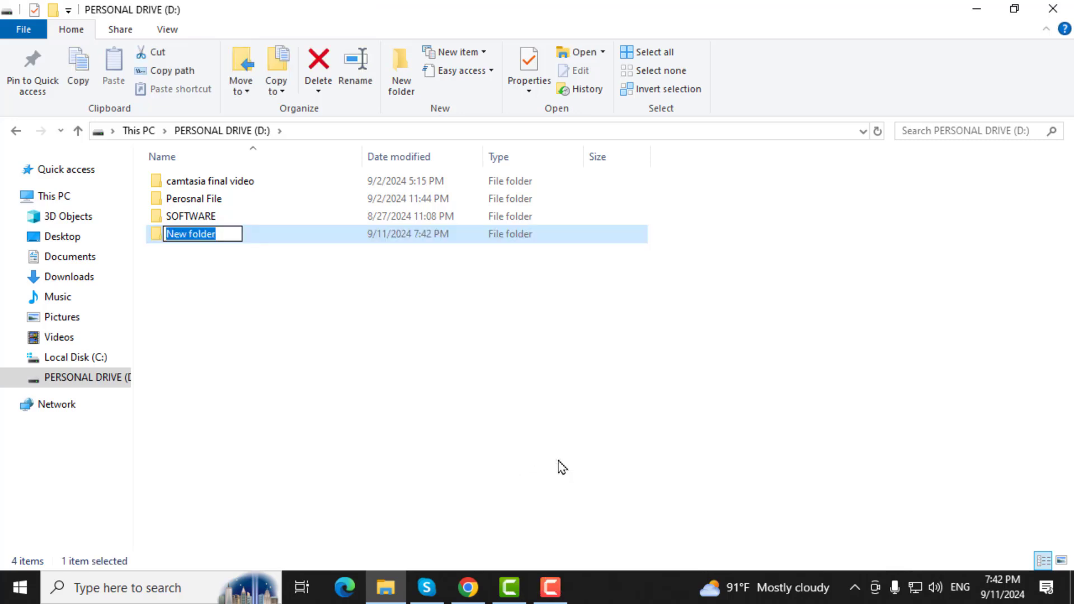
{"action": "type", "text": "downl"}
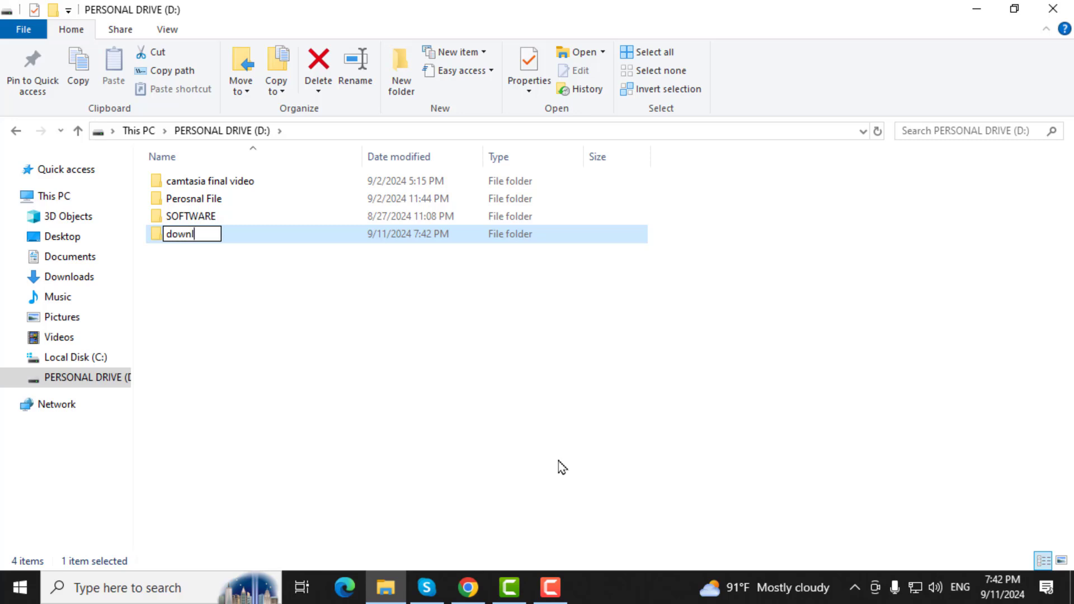
{"action": "type", "text": "oads"}
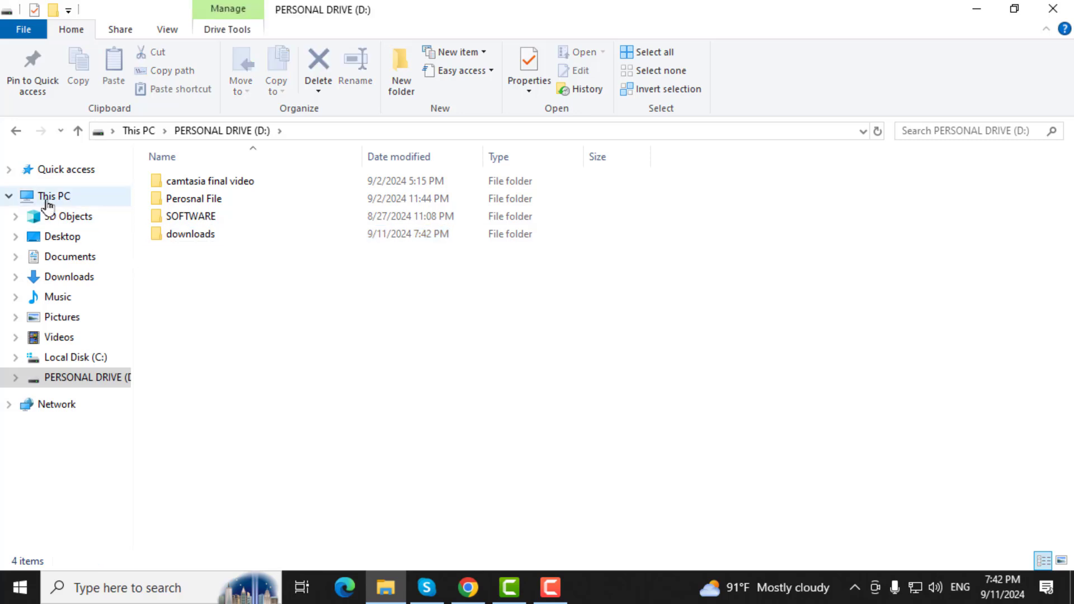
- From This PC, bring up Downloads Properties on the Location tab showing its current path
{"action": "left_click", "coordinate": [53, 195]}
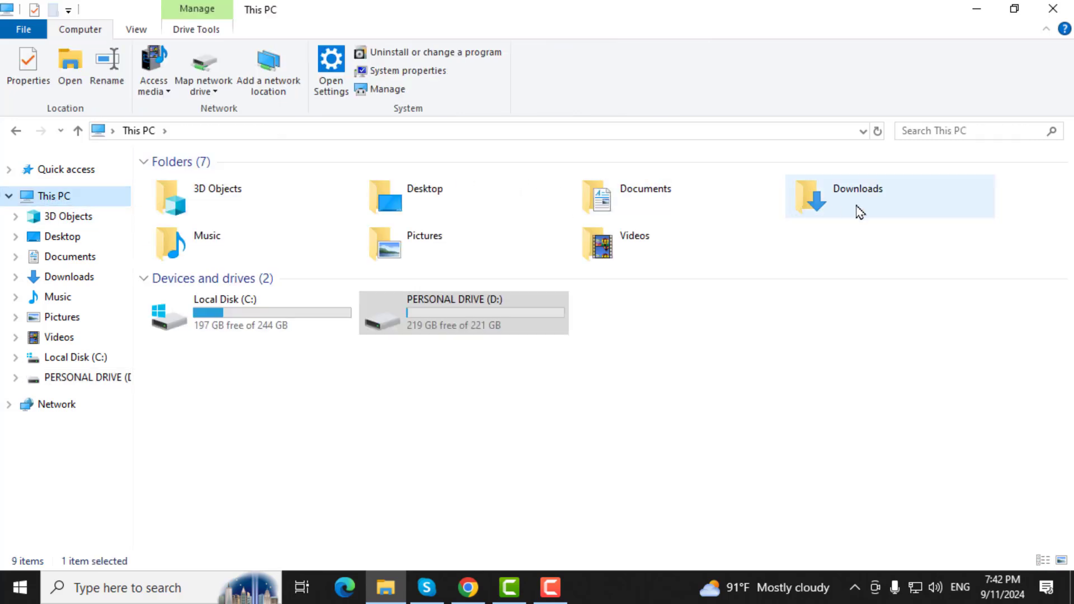
{"action": "right_click", "coordinate": [857, 194]}
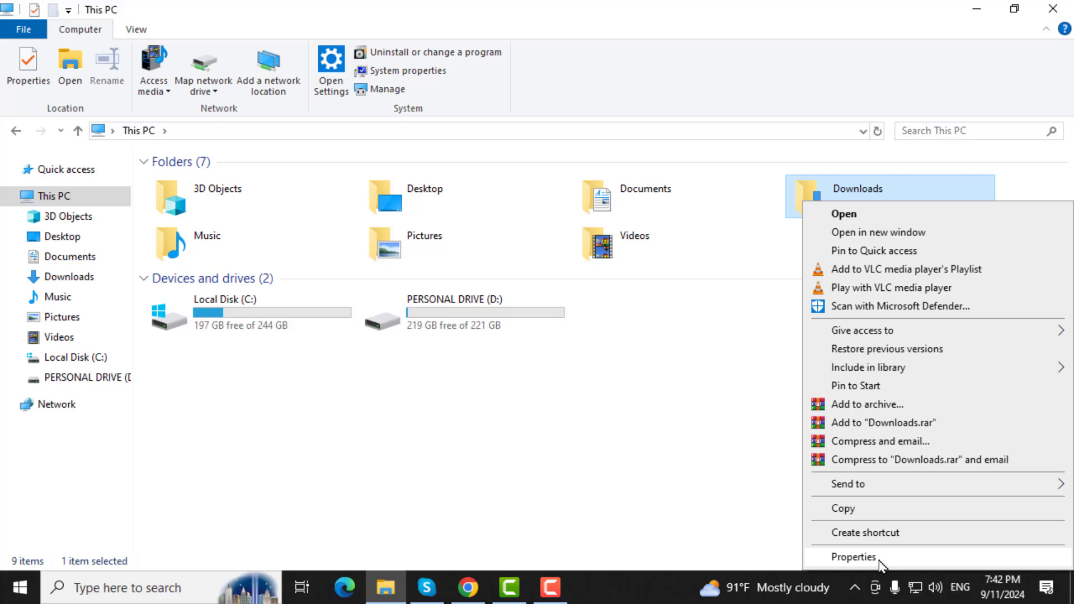
{"action": "left_click", "coordinate": [854, 557]}
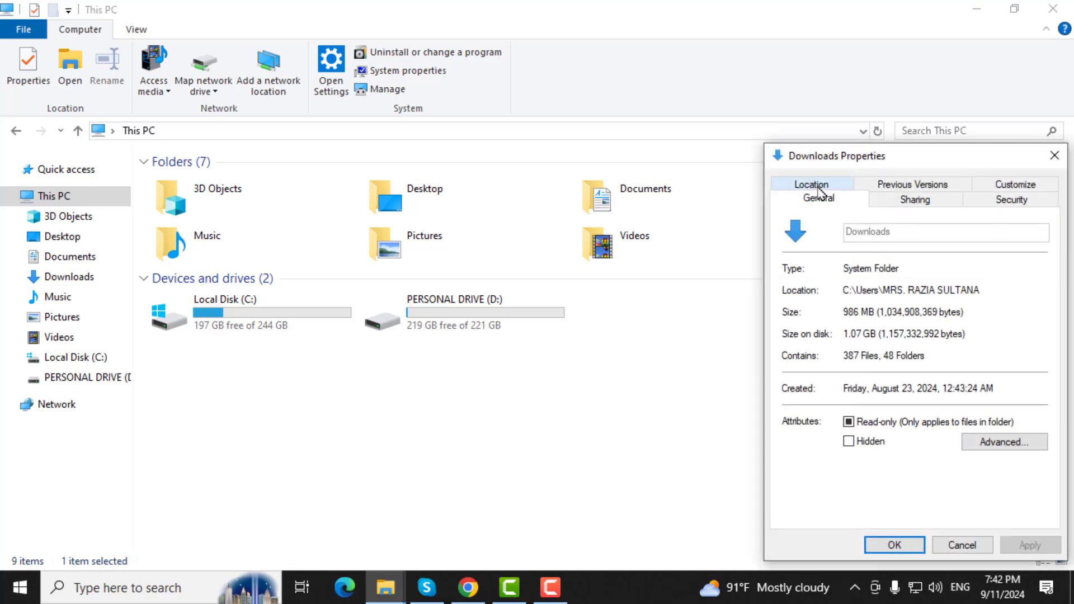
{"action": "left_click", "coordinate": [812, 184]}
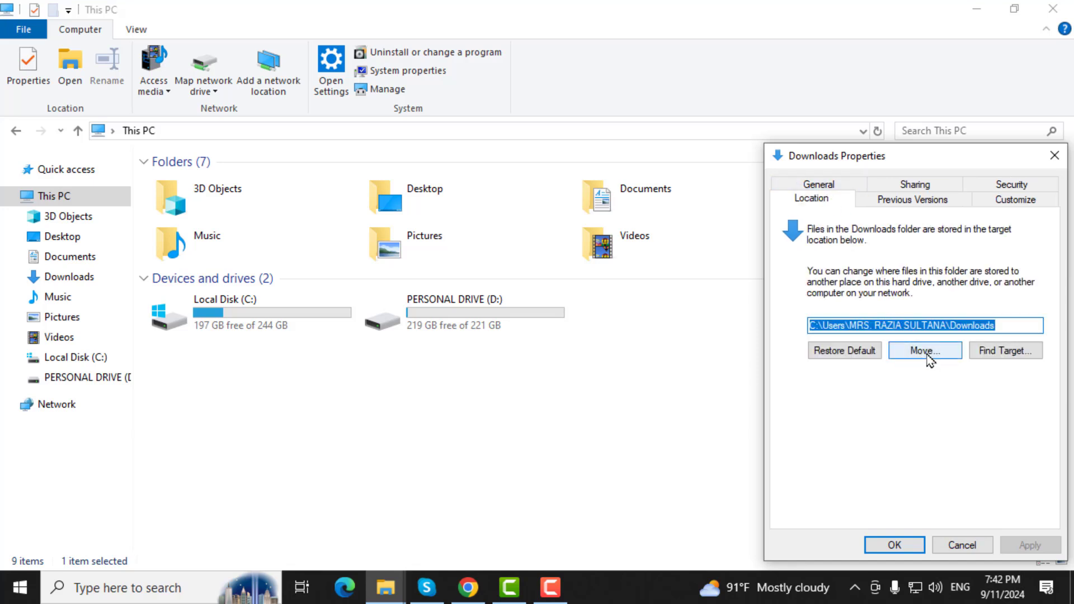
- Move the Downloads target to D:\downloads via the Select a Destination dialog
{"action": "left_click", "coordinate": [924, 351]}
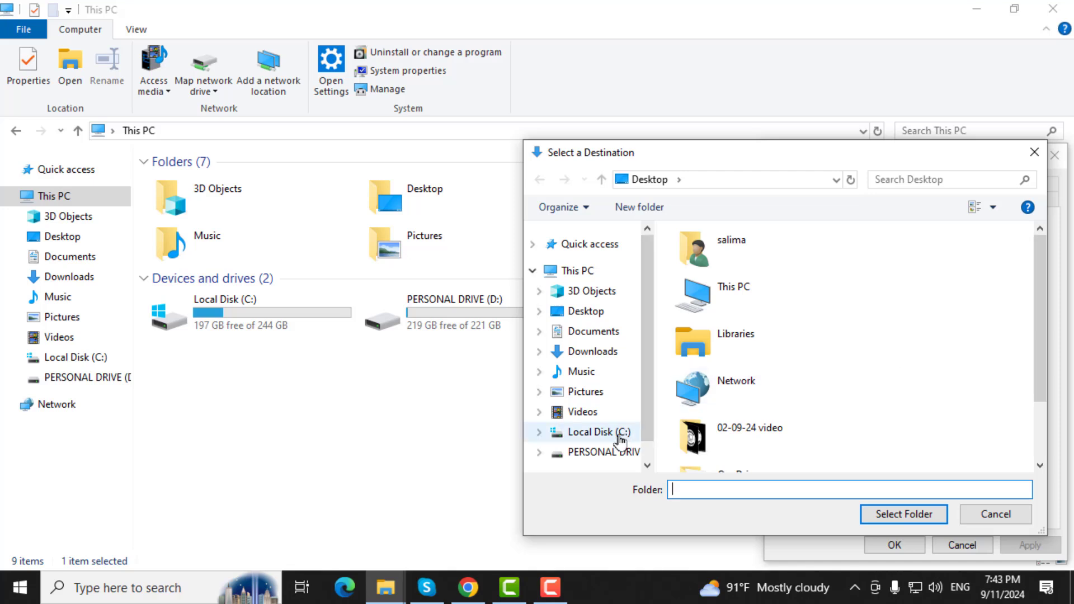
{"action": "left_click", "coordinate": [603, 452]}
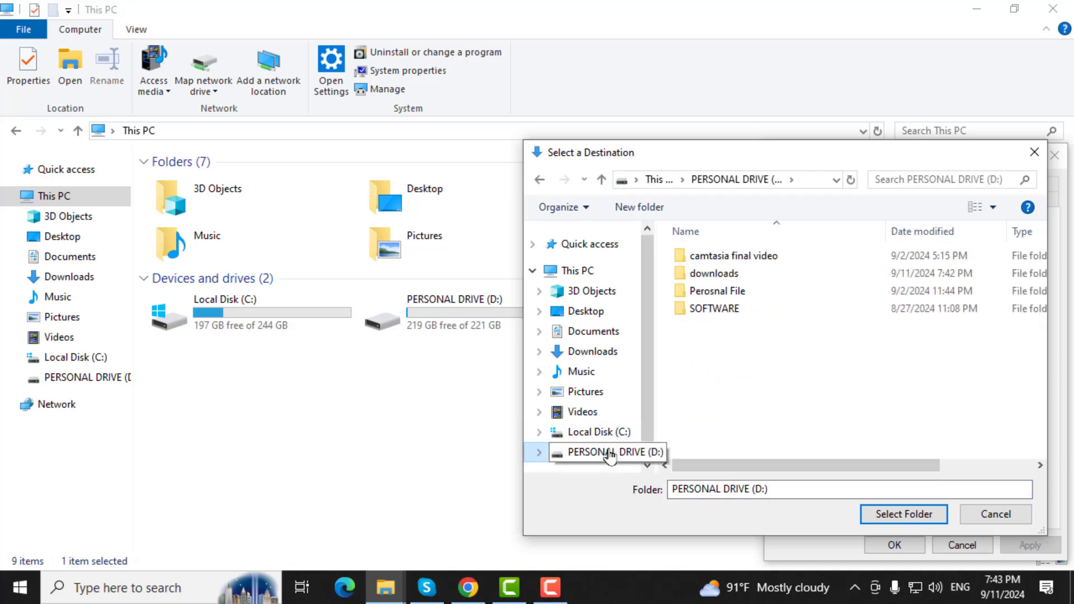
{"action": "left_click", "coordinate": [715, 273]}
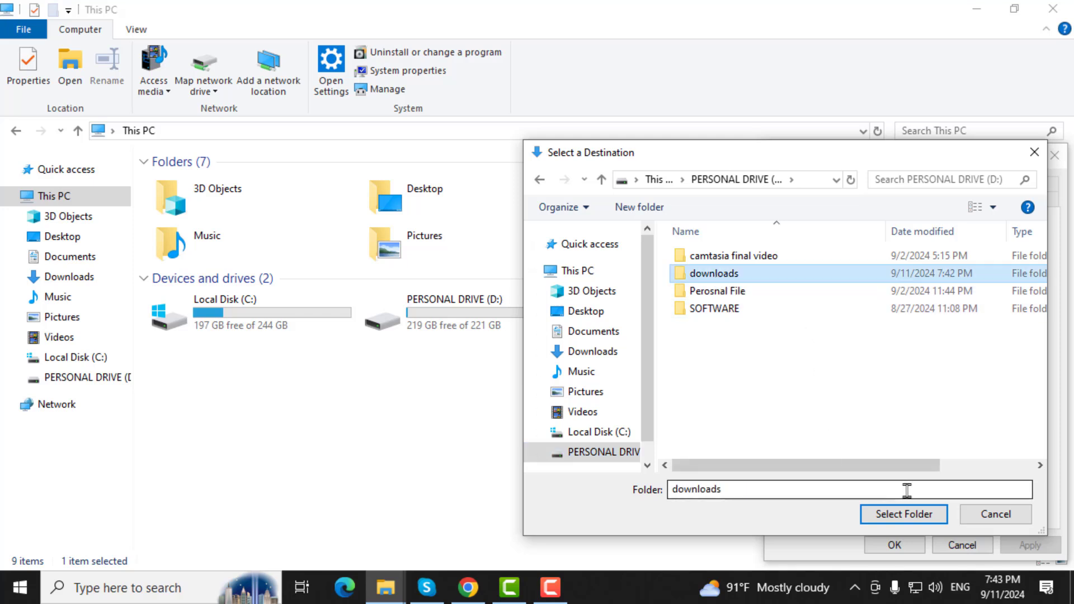
{"action": "mouse_move", "coordinate": [903, 513]}
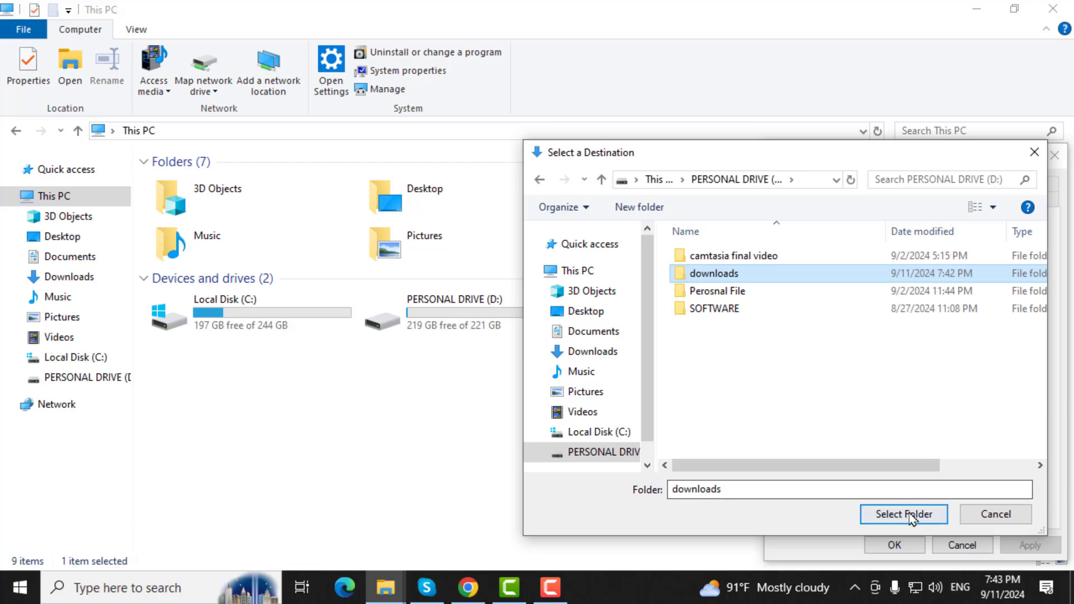
{"action": "left_click", "coordinate": [904, 513]}
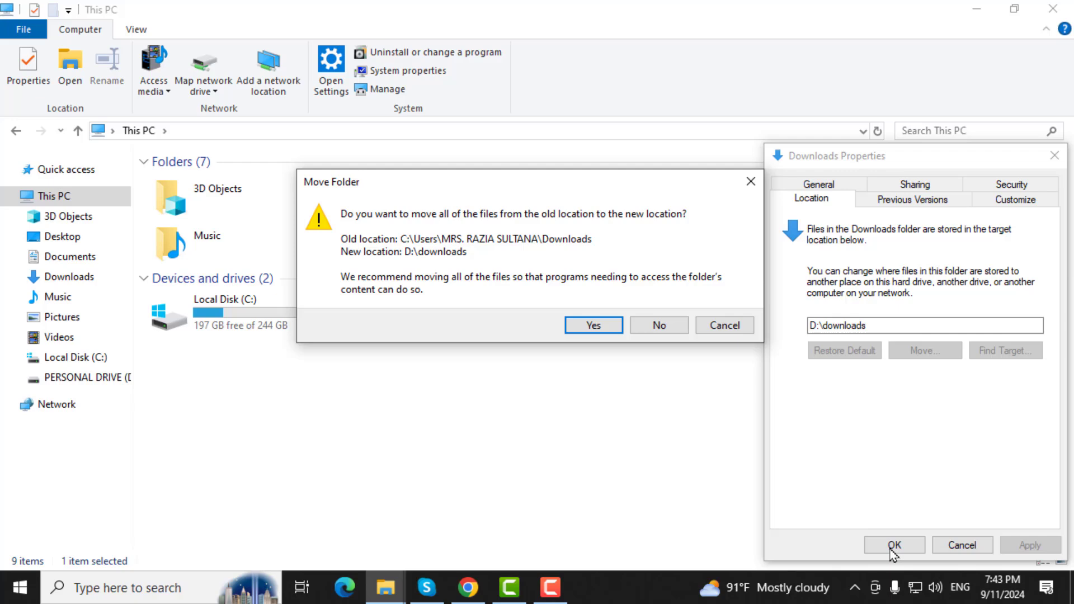
- Confirm Yes and OK so the 387 existing items begin copying to D:\downloads
{"action": "left_click", "coordinate": [593, 325]}
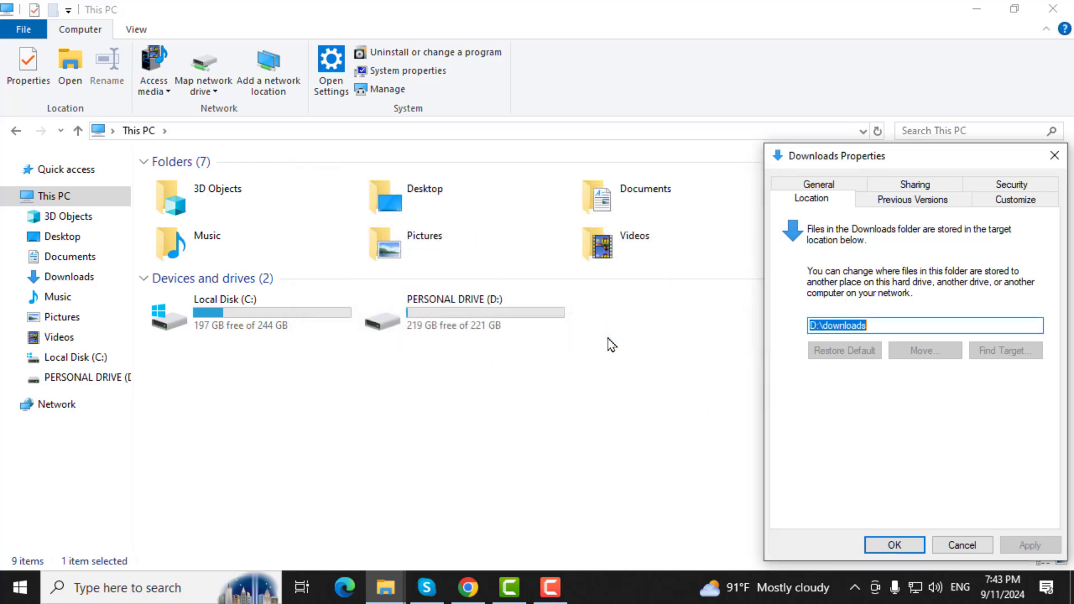
{"action": "left_click", "coordinate": [894, 545]}
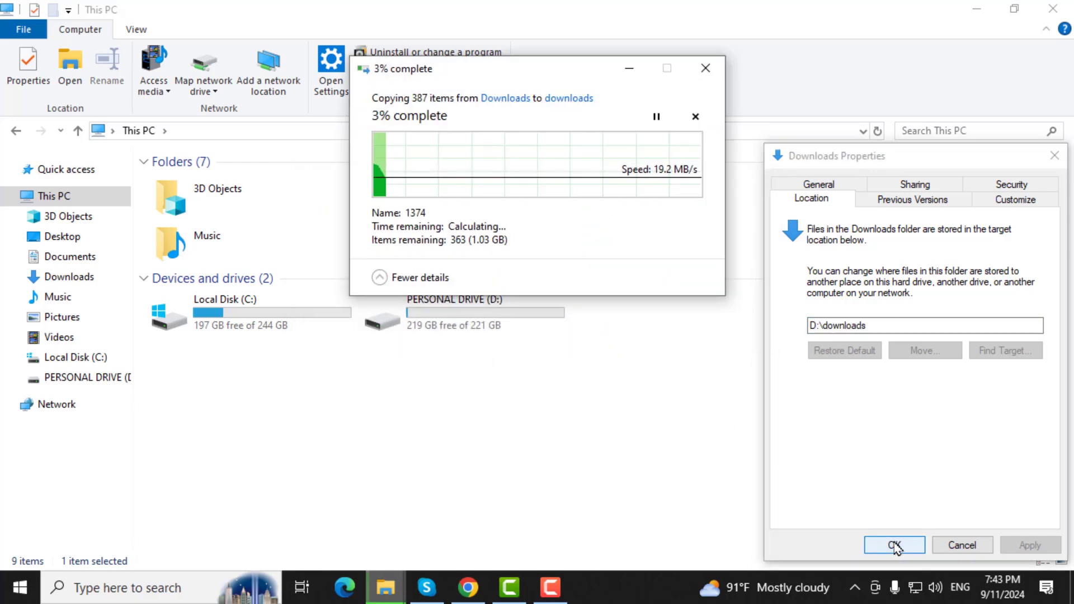